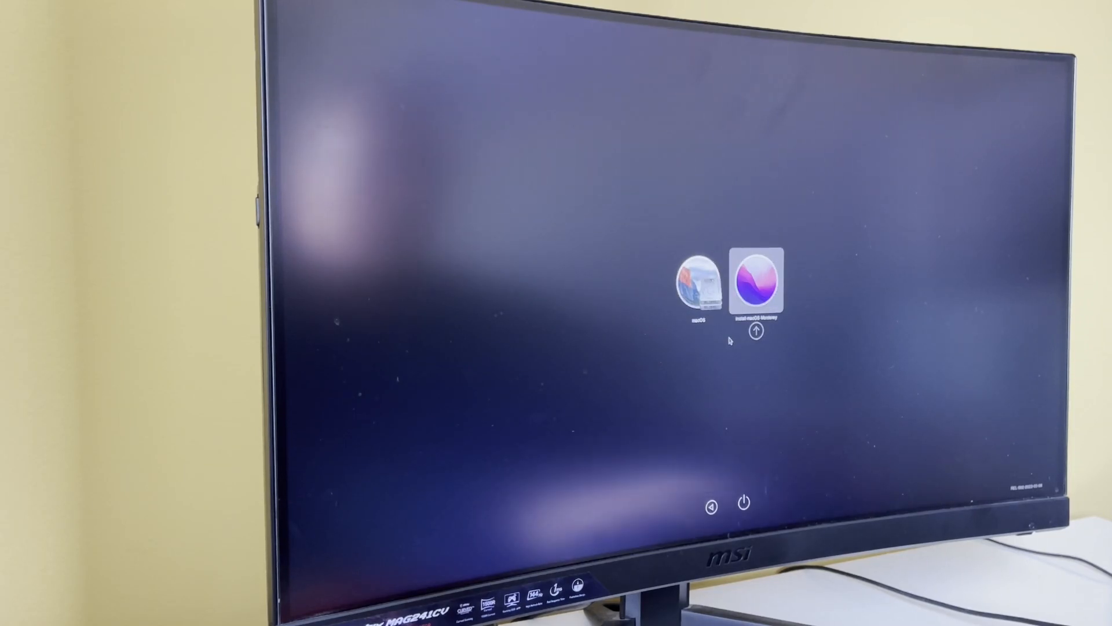
Step: Start up from the Install macOS Monterey drive to reach the recovery utilities
click(756, 284)
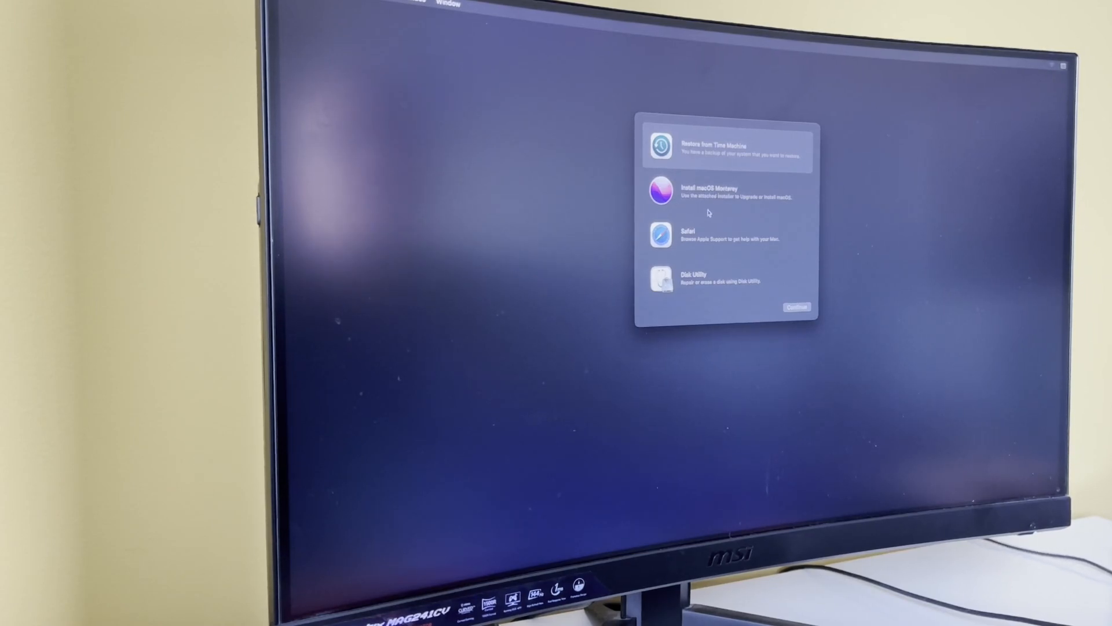
mouse_move(723, 257)
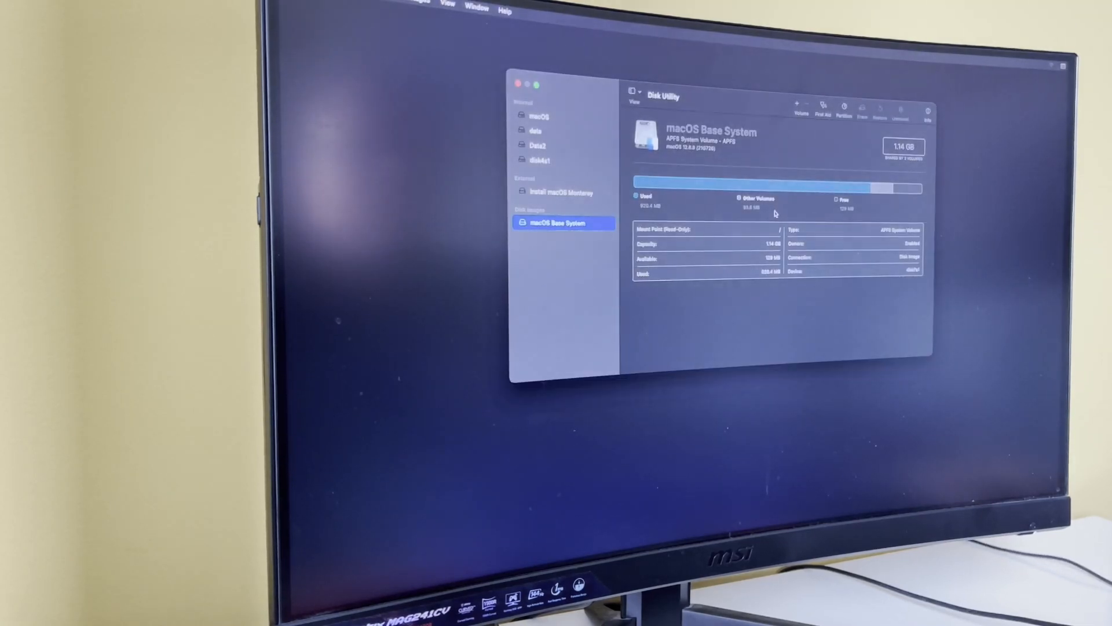
Step: Erase the internal macOS volume as Mac OS Extended (Journaled) named macOS
click(540, 116)
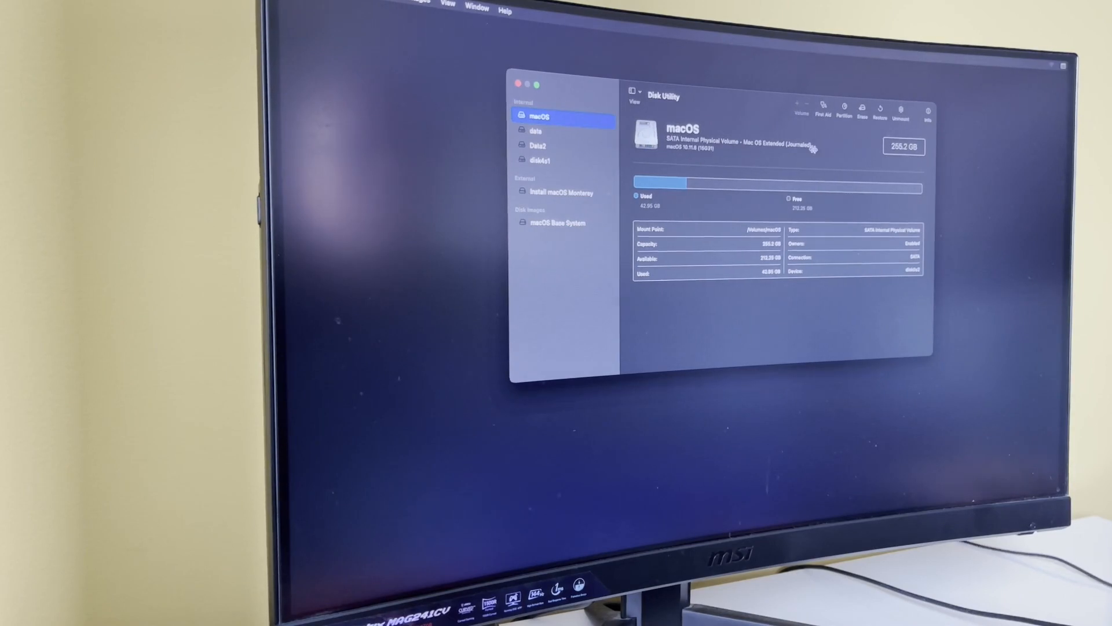
click(862, 110)
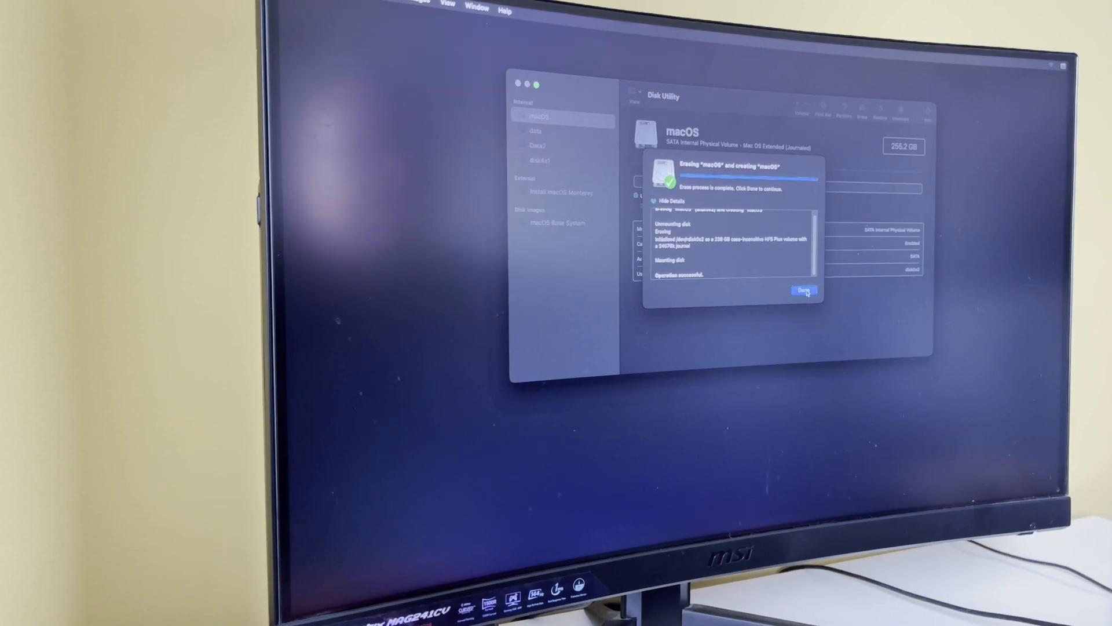
click(802, 290)
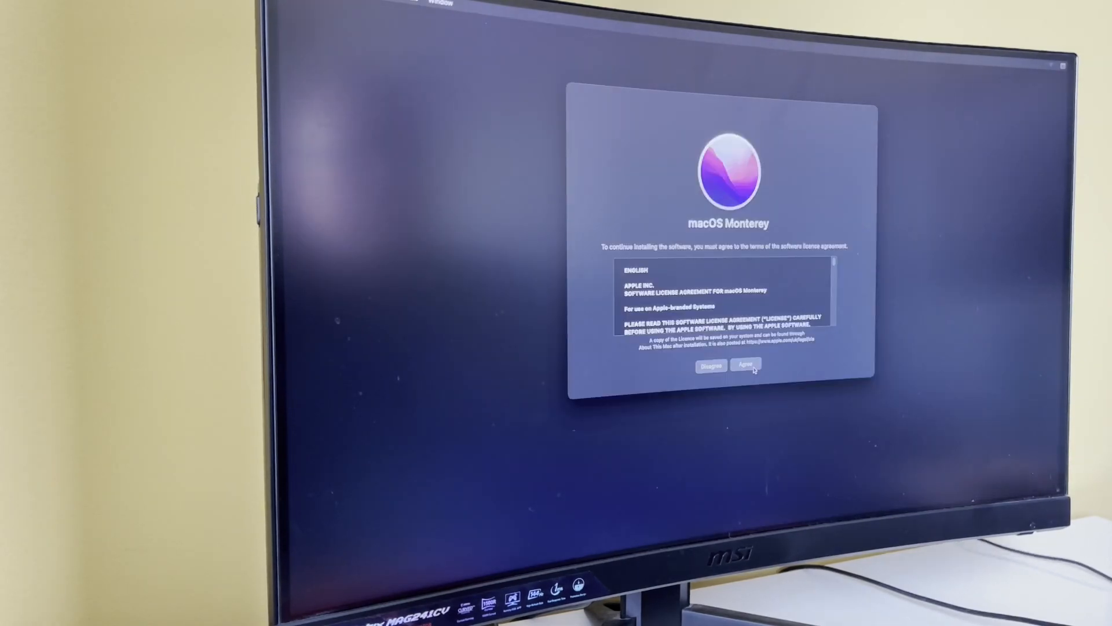
Step: Agree to the Monterey licence and begin installing onto the macOS disk
click(745, 365)
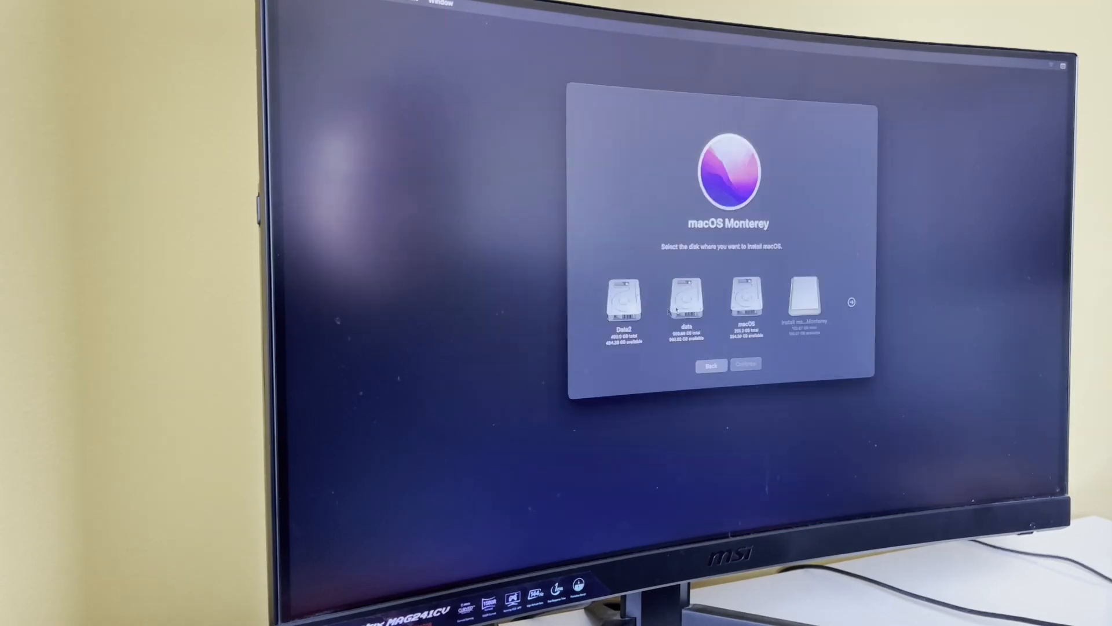
click(745, 301)
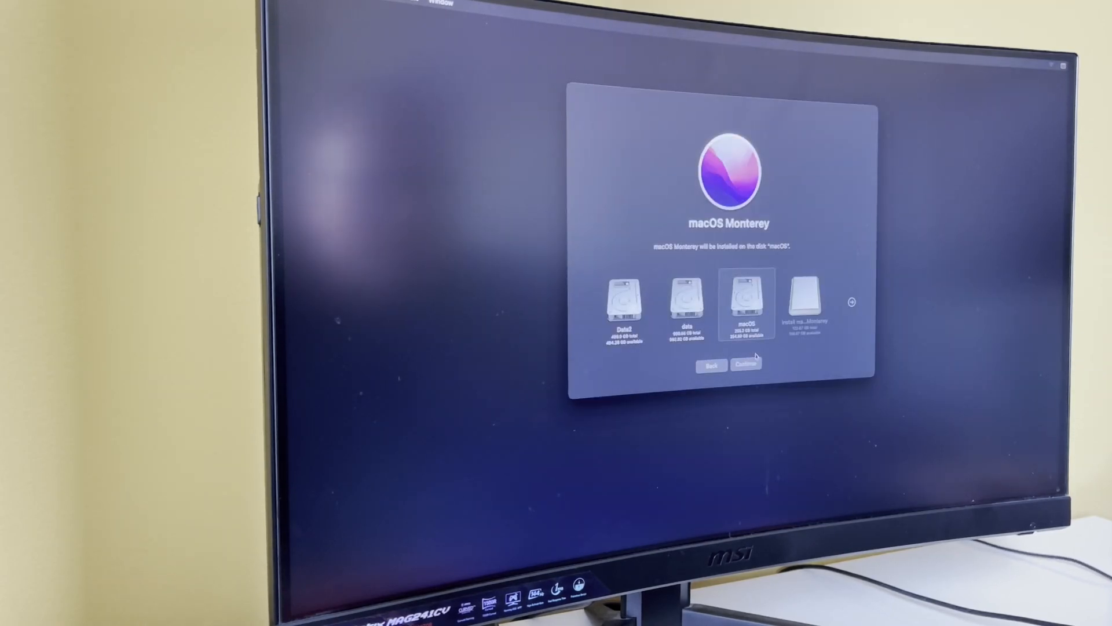
click(745, 364)
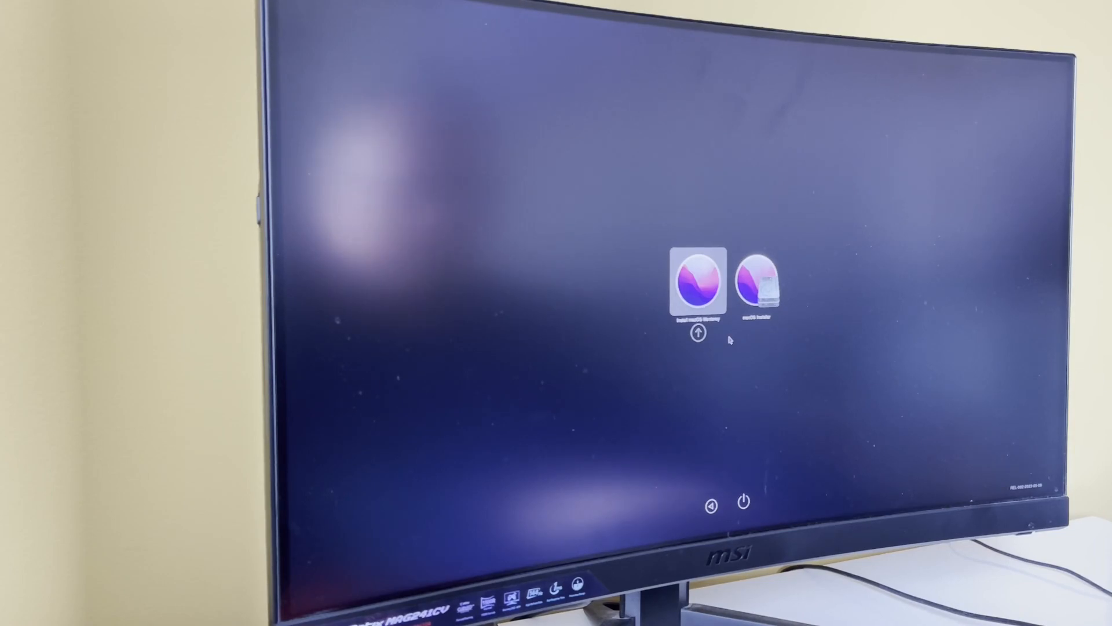
Step: Boot the macOS Installer volume and accept United Kingdom region, the computer account and London time zone
click(757, 283)
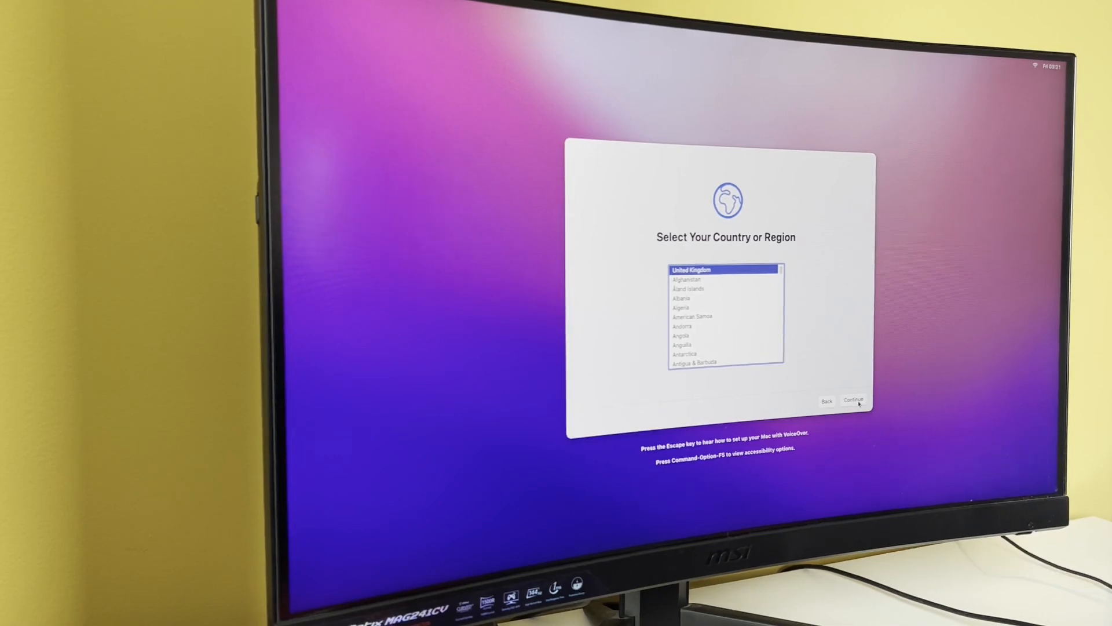
click(853, 400)
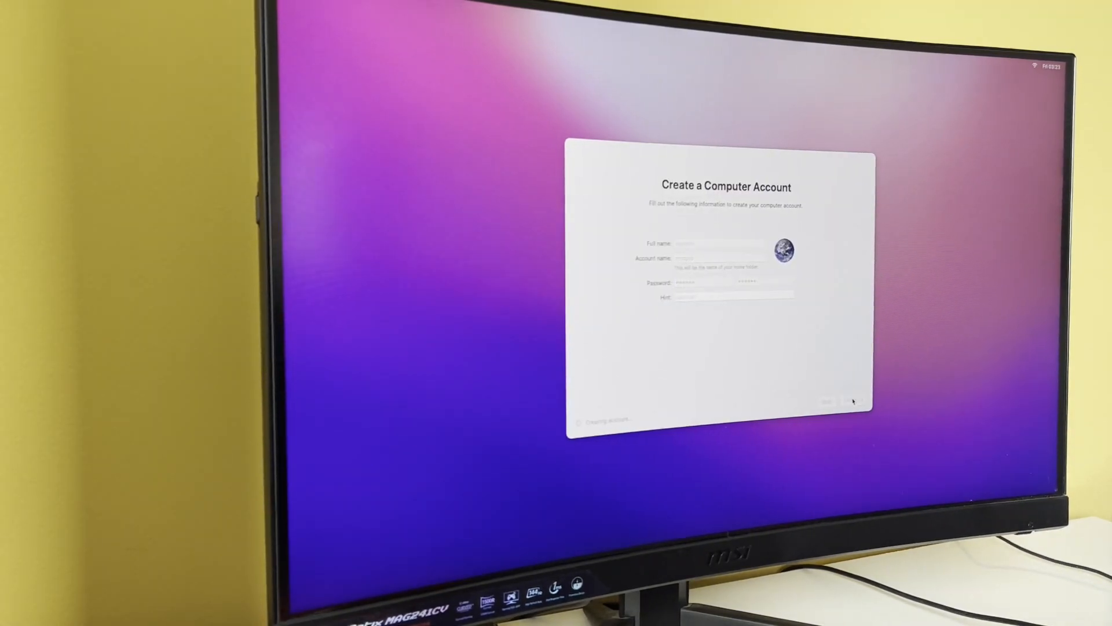
click(845, 401)
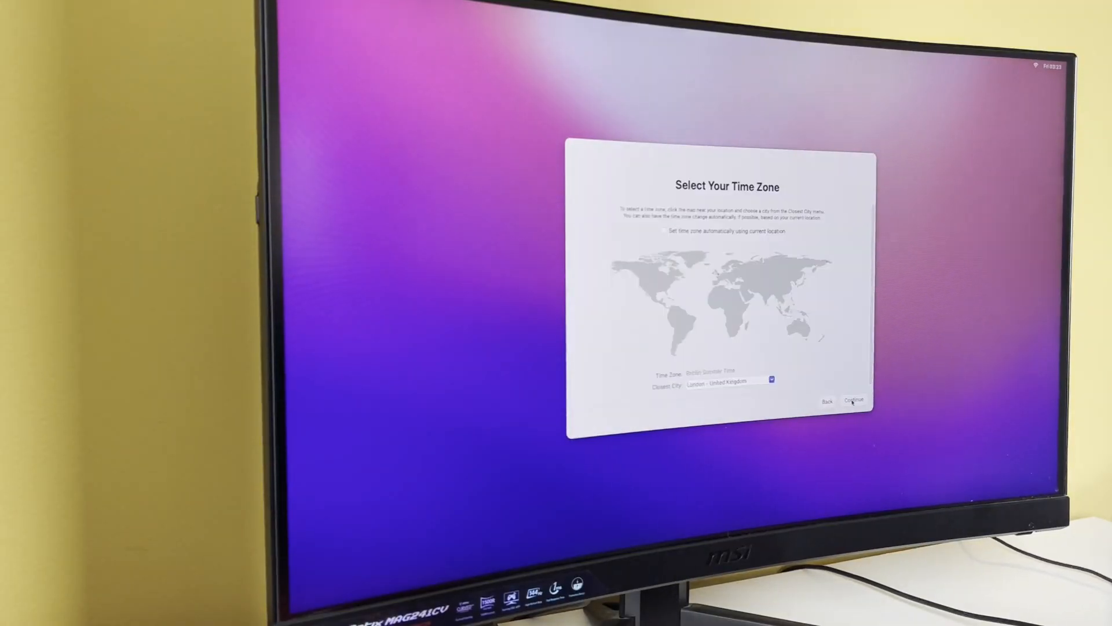
click(854, 401)
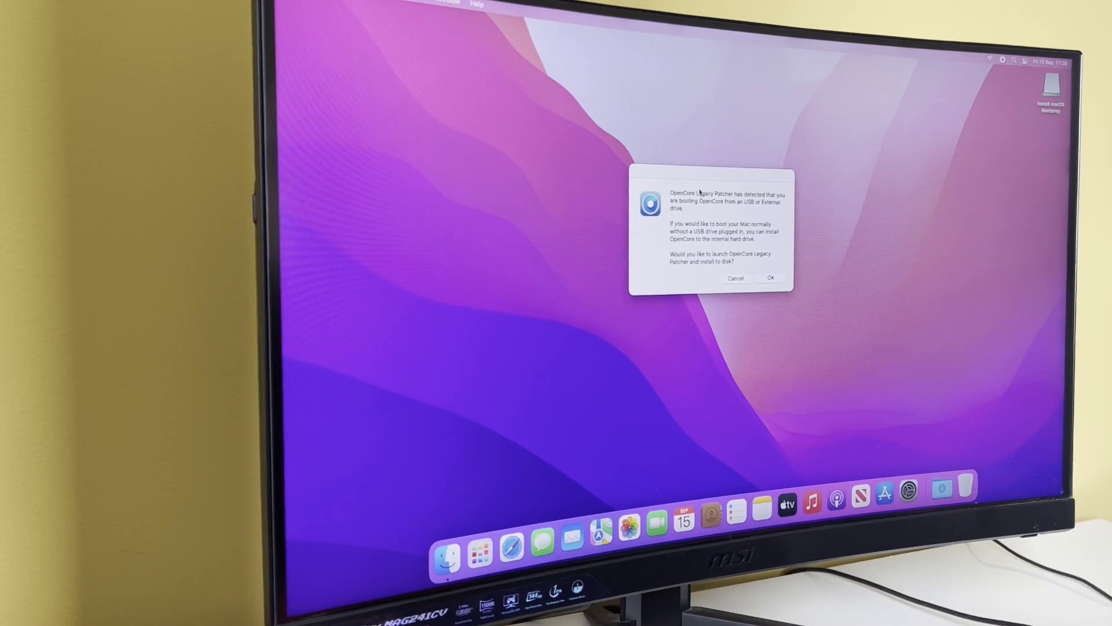
mouse_move(799, 305)
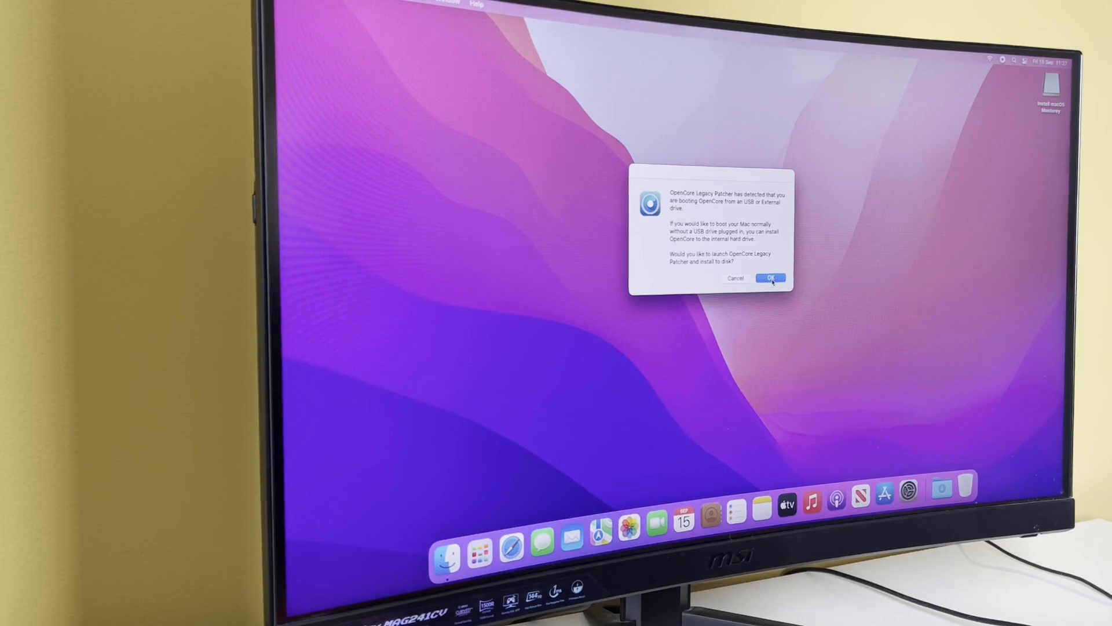
Step: Agree to launch the patcher and build OpenCore for MacPro3,1 on the internal drive
click(771, 277)
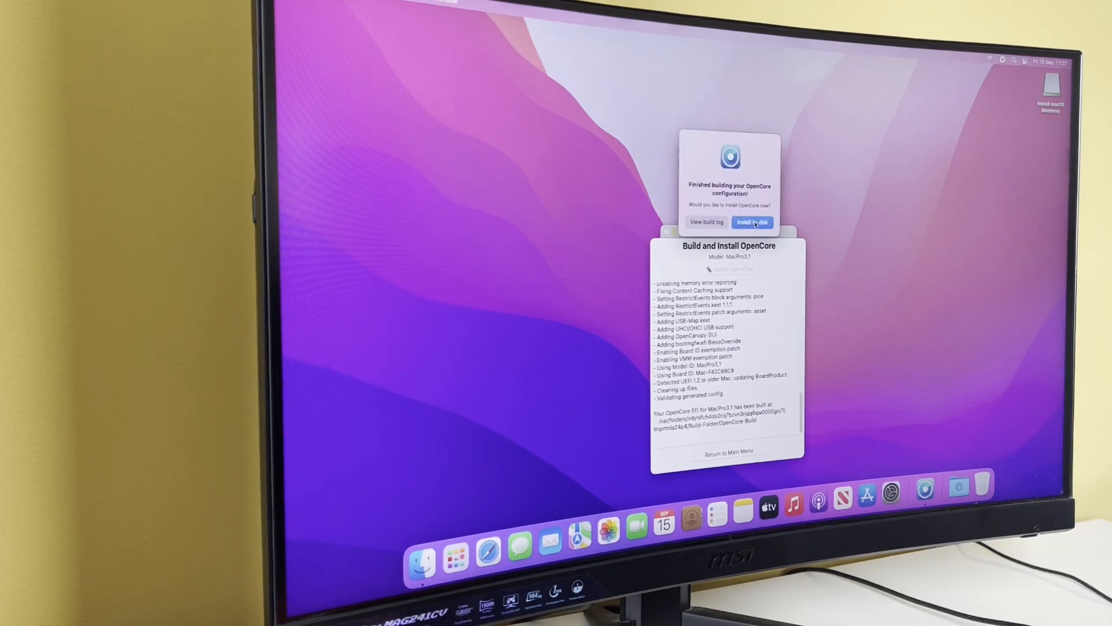
Step: Install OpenCore to the disk1s1 EFI partition and reboot the Mac
click(753, 221)
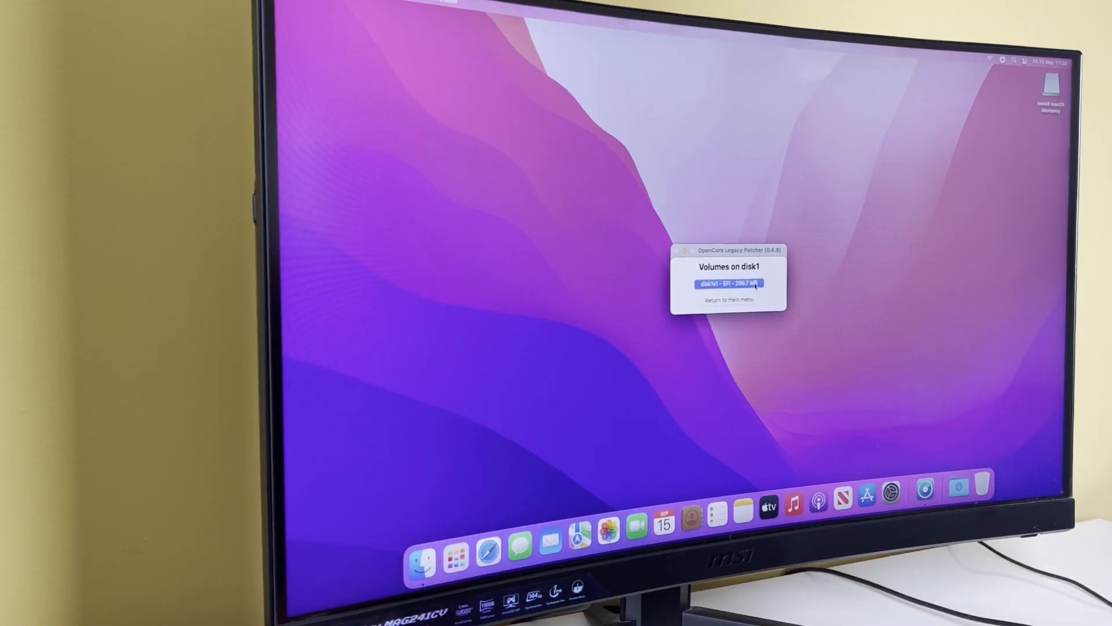
click(728, 284)
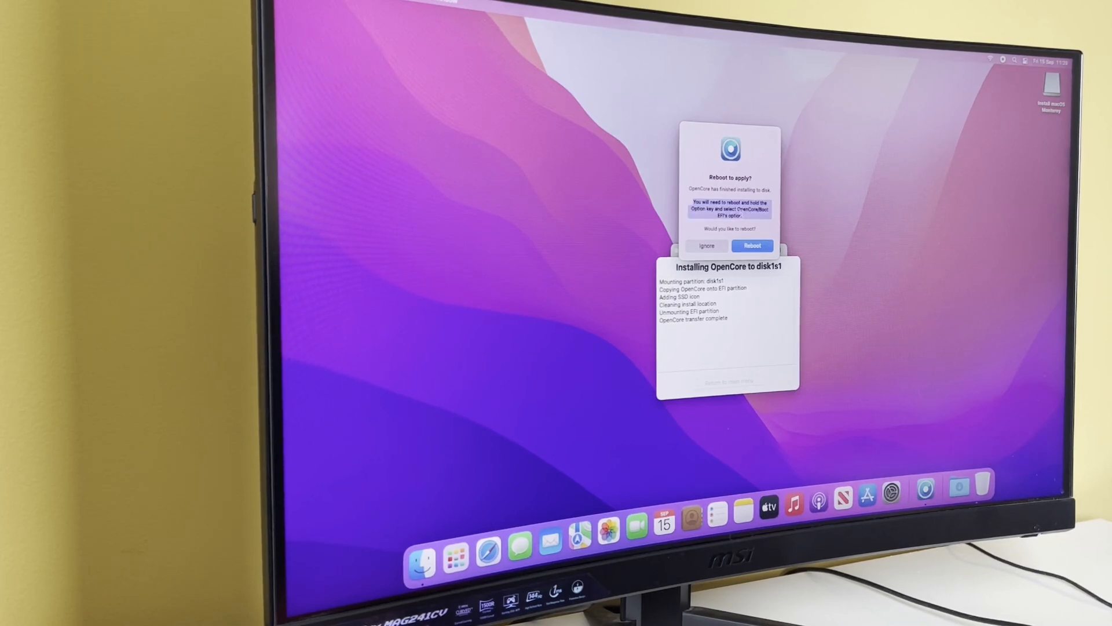
click(751, 245)
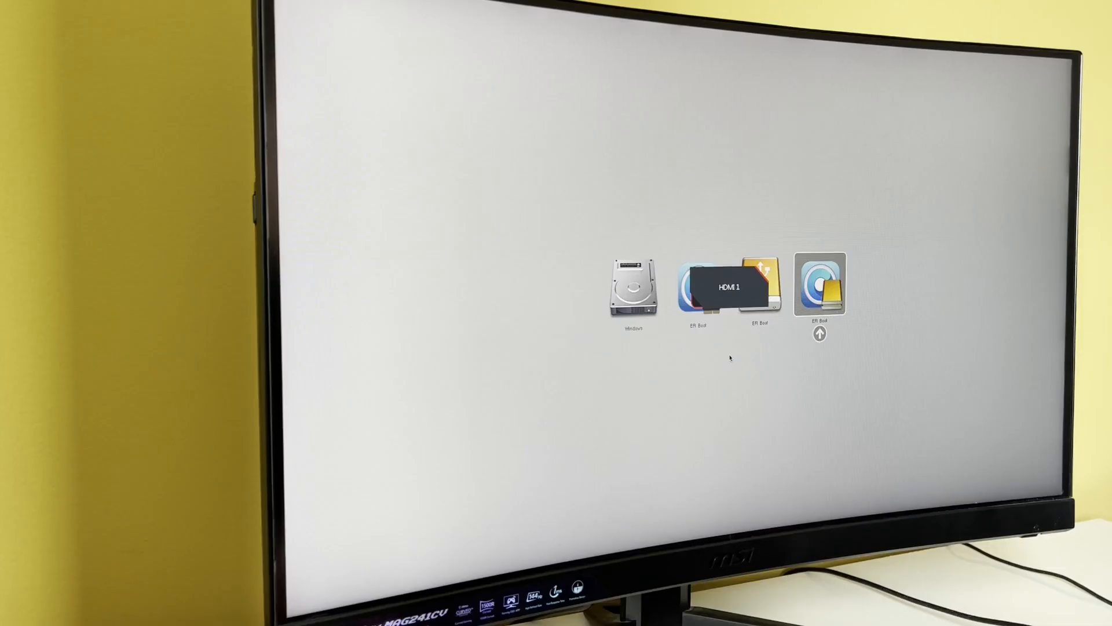
Step: Boot the OpenCore EFI Boot entry and sign in to Monterey with the account password
key(Left)
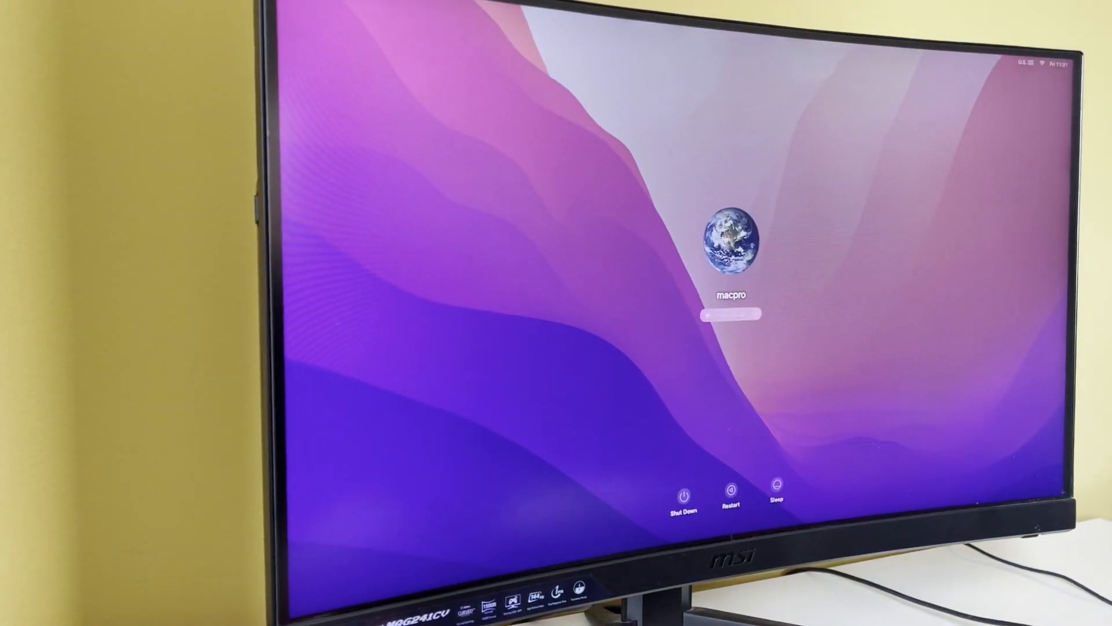
text(password)
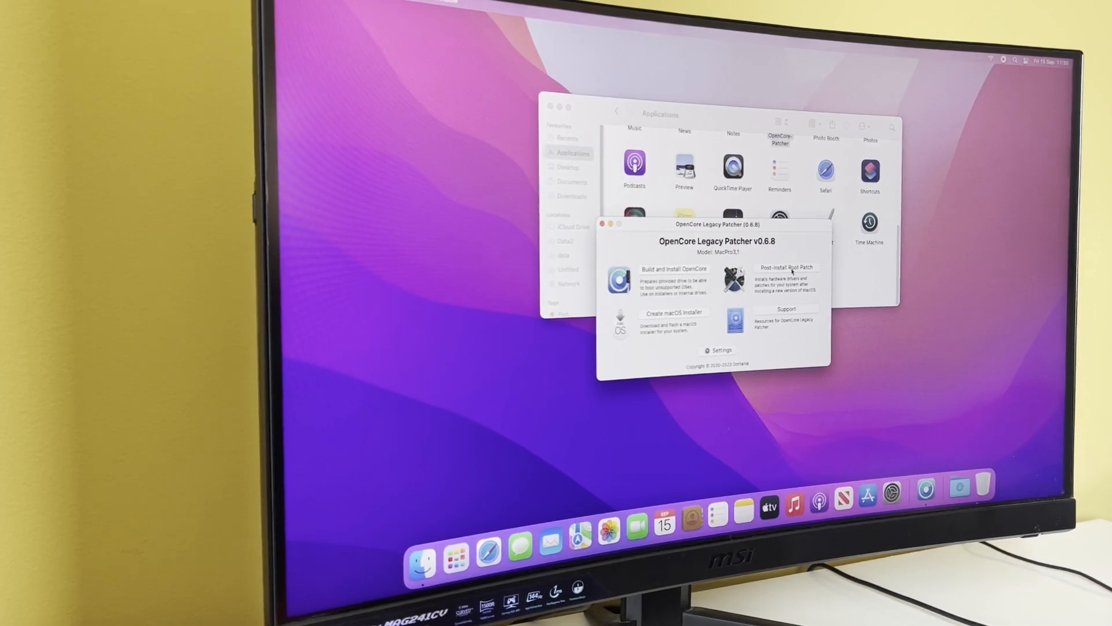
Step: Check Post-Install Root Patch status, return to the main menu and go to Settings
click(785, 277)
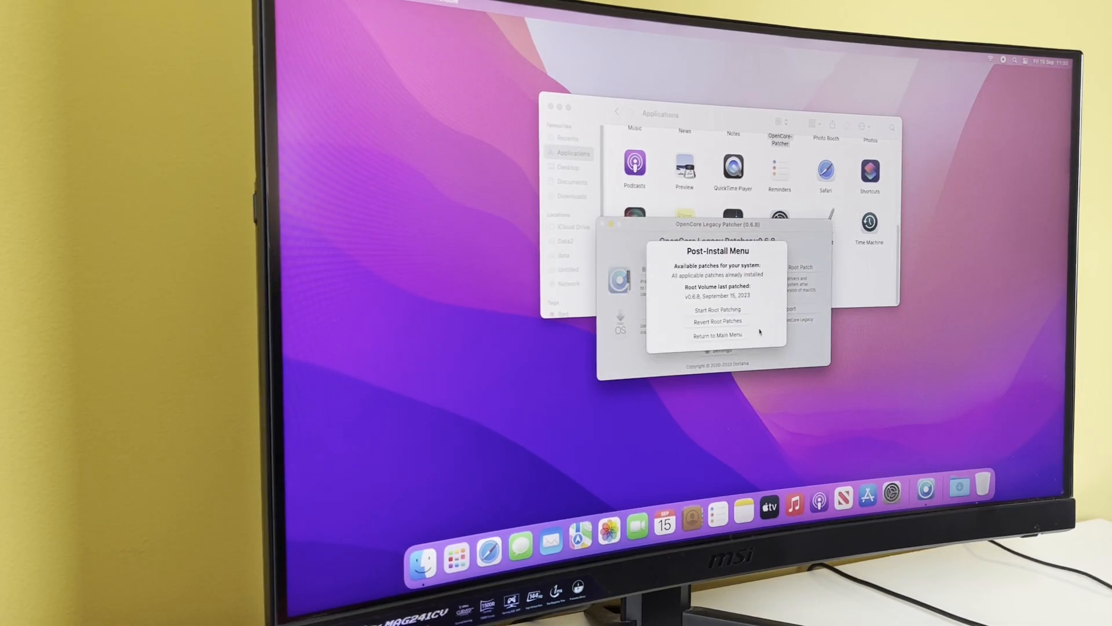
click(717, 335)
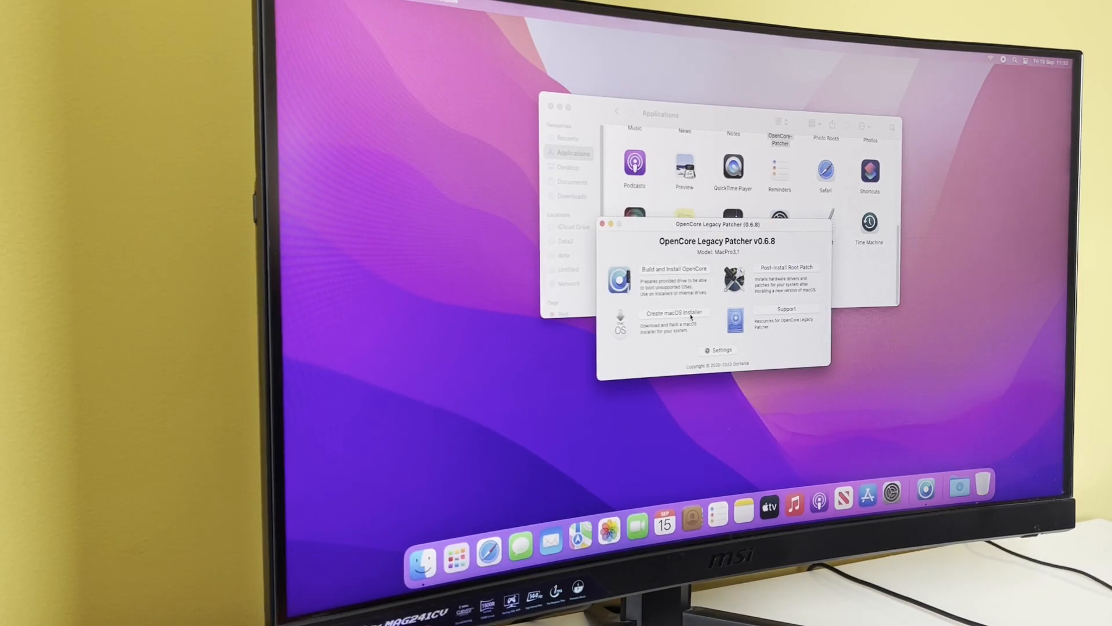
click(719, 350)
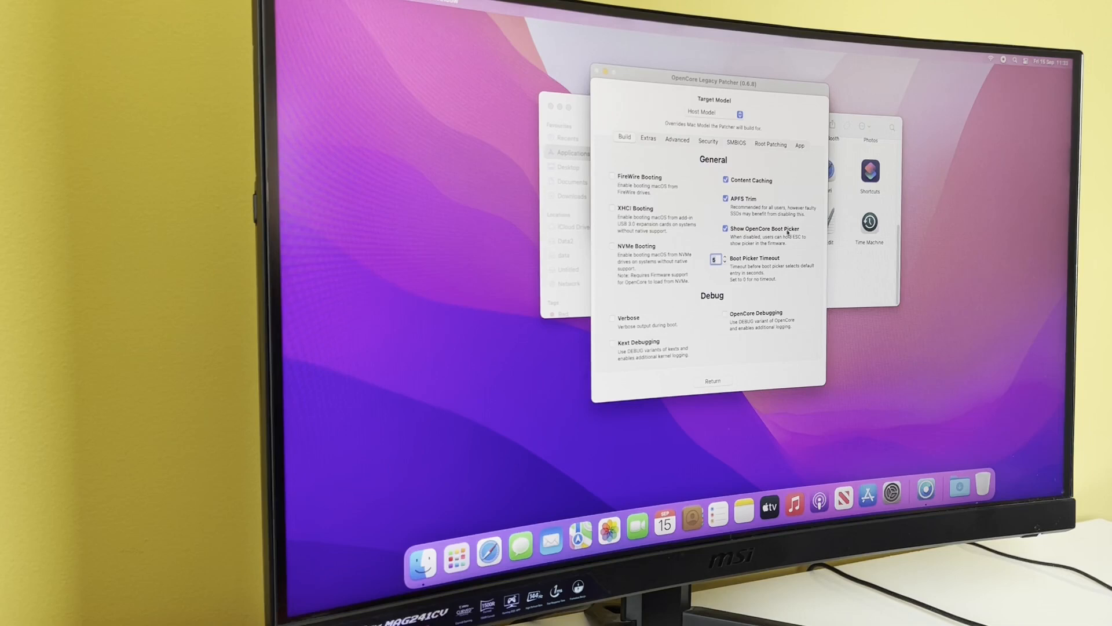
Step: Turn off Show OpenCore Boot Picker in the Build settings and review the root volume patching options
click(725, 229)
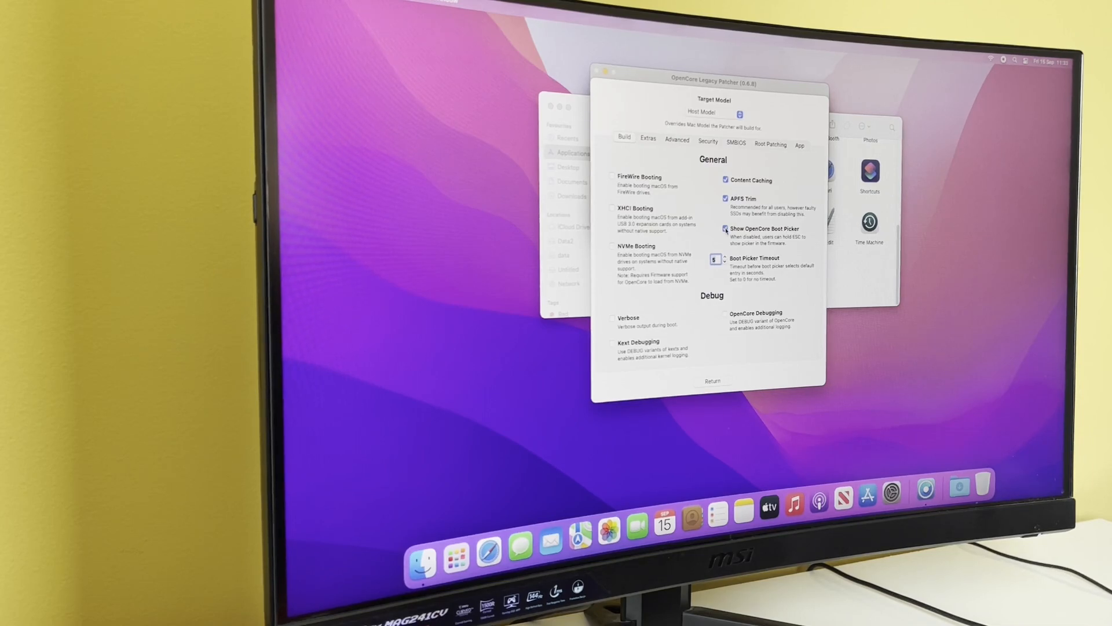
click(725, 230)
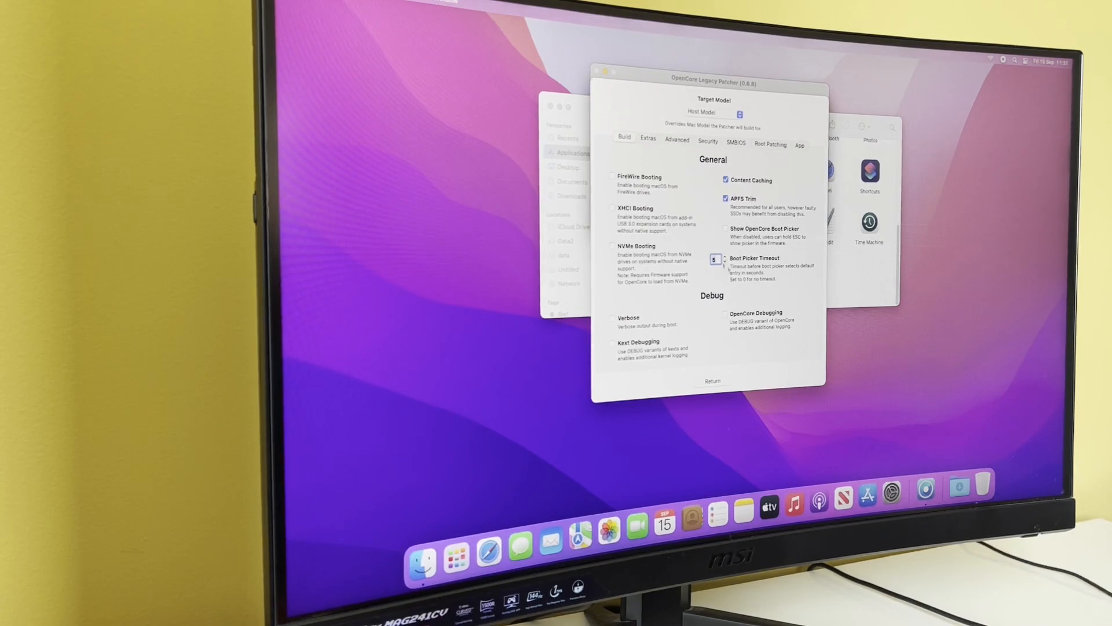
click(771, 144)
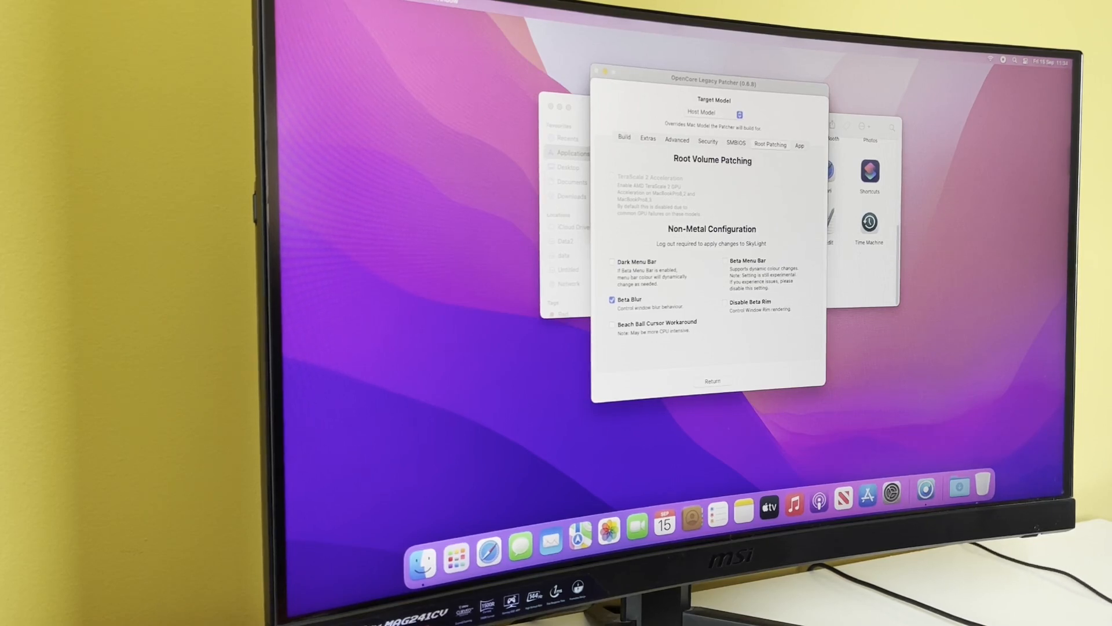
click(323, 2)
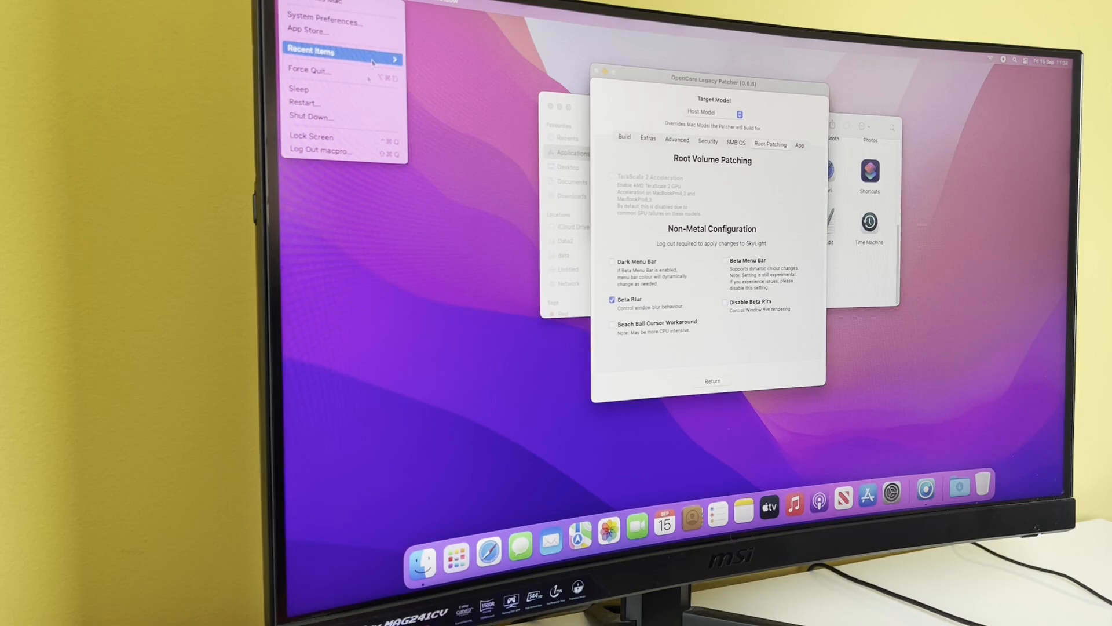
click(492, 247)
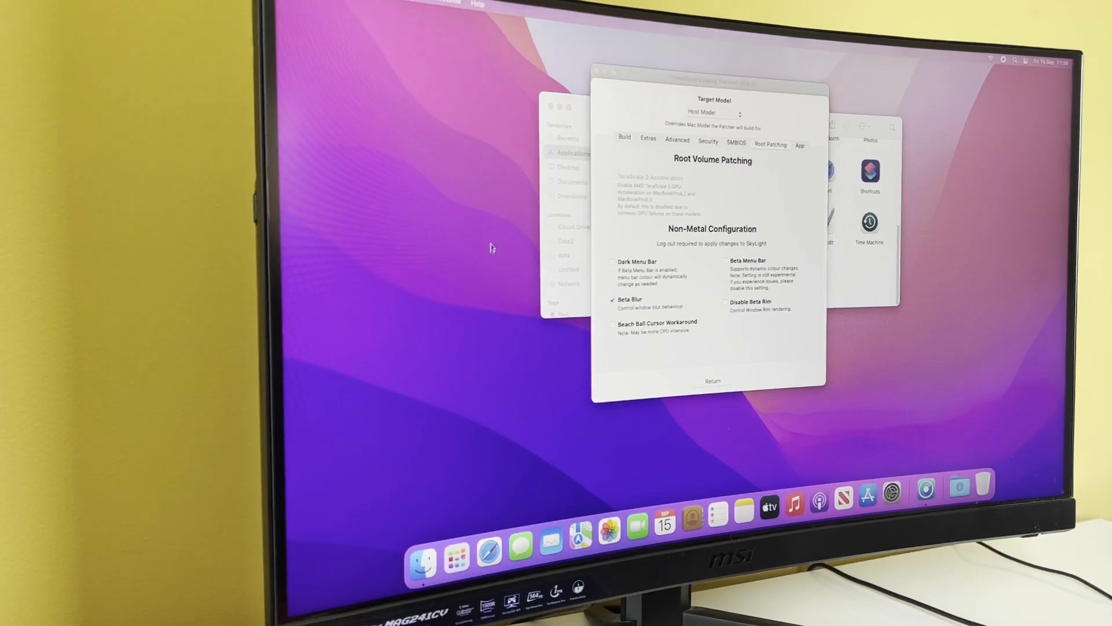
click(624, 137)
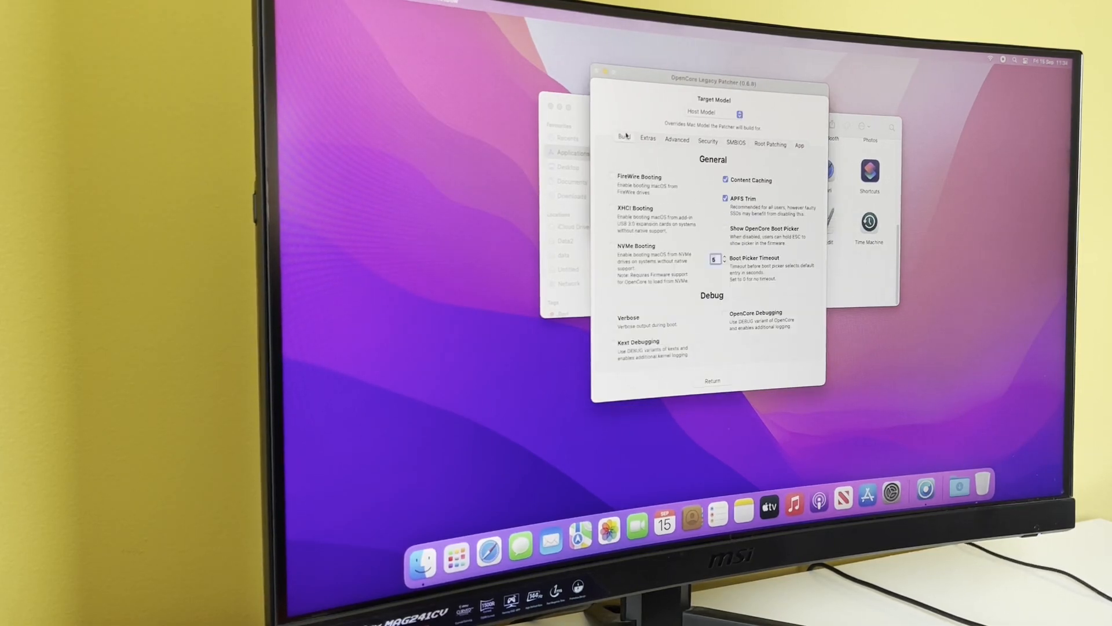